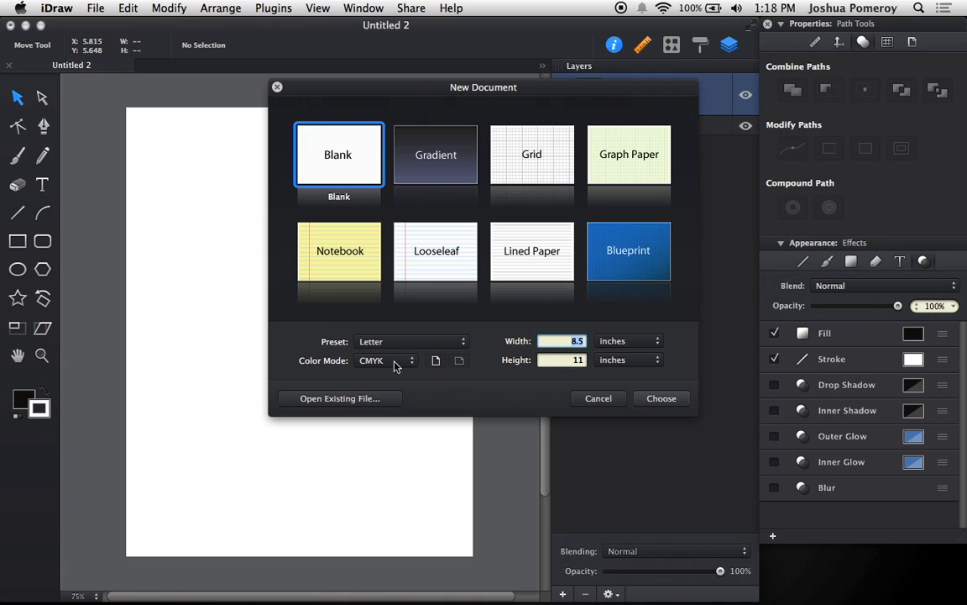
mouse_move(491, 97)
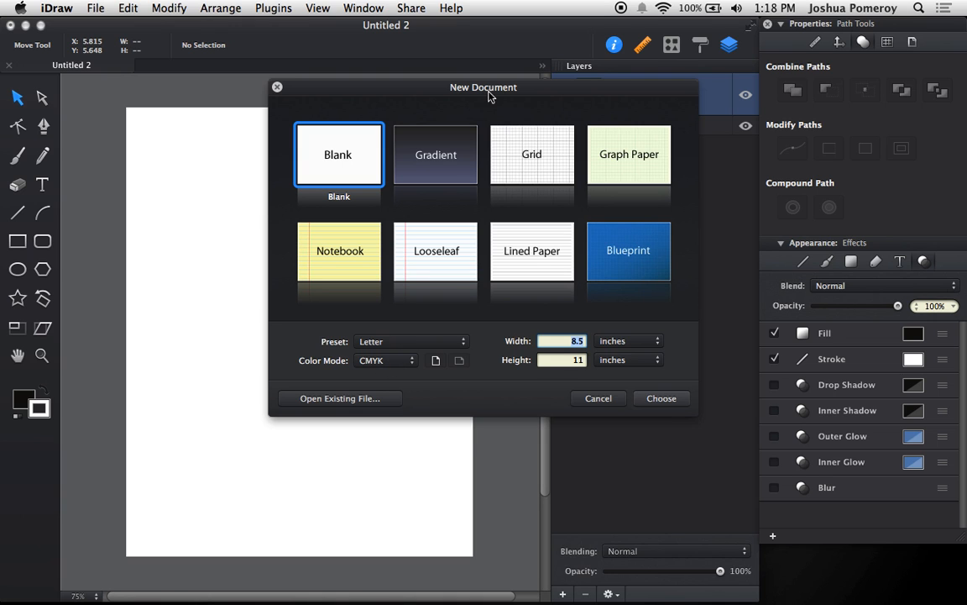
Create a blank Letter-size document, keeping CMYK as the colour mode
left_click_drag(483, 86, 366, 104)
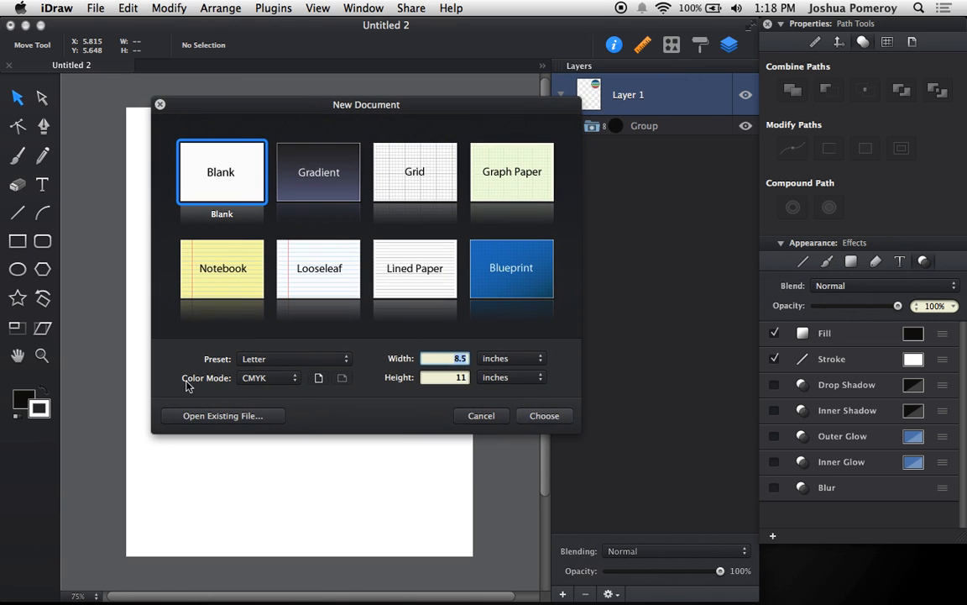
left_click(269, 377)
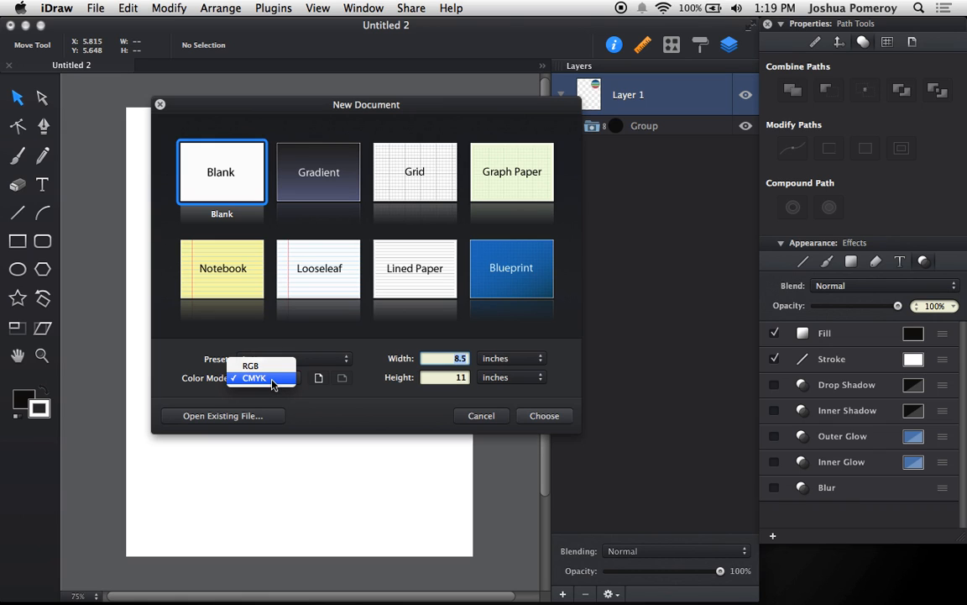
left_click(255, 377)
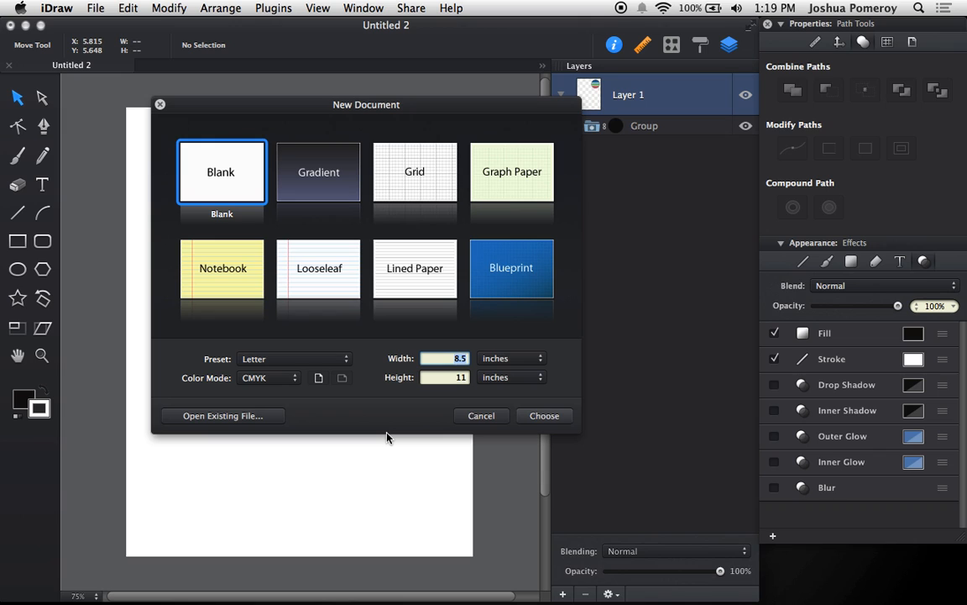
mouse_move(384, 427)
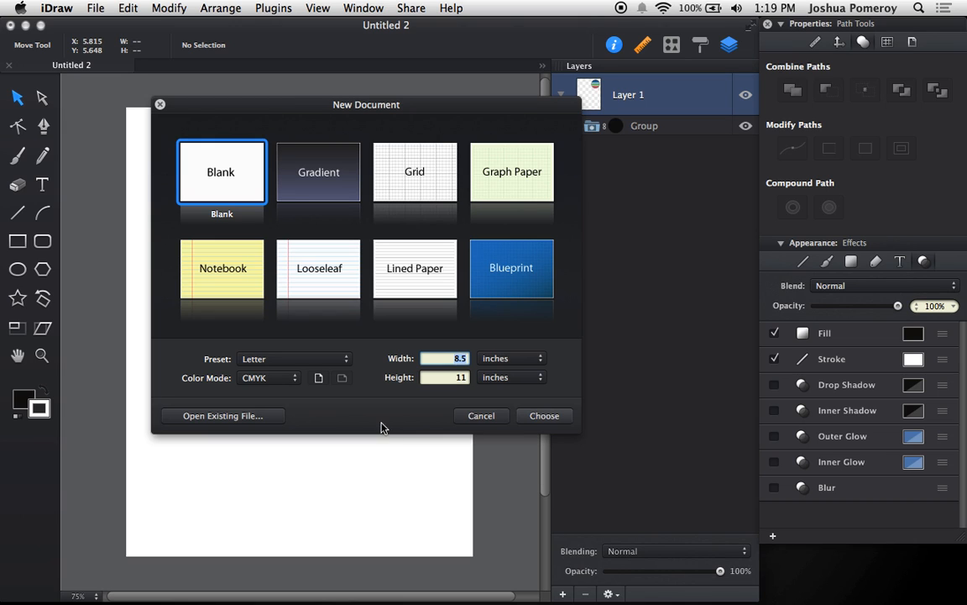
left_click(545, 415)
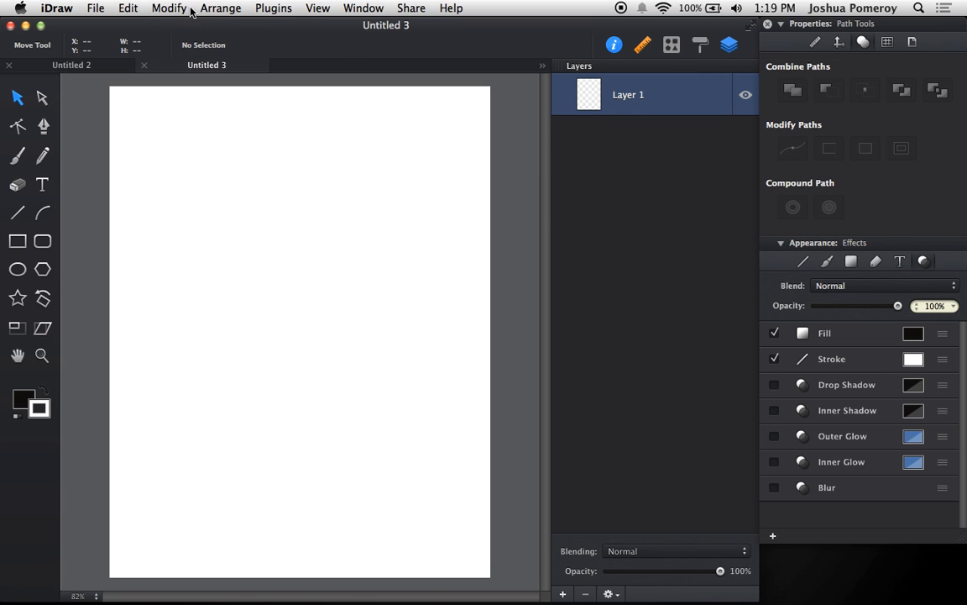
left_click(168, 7)
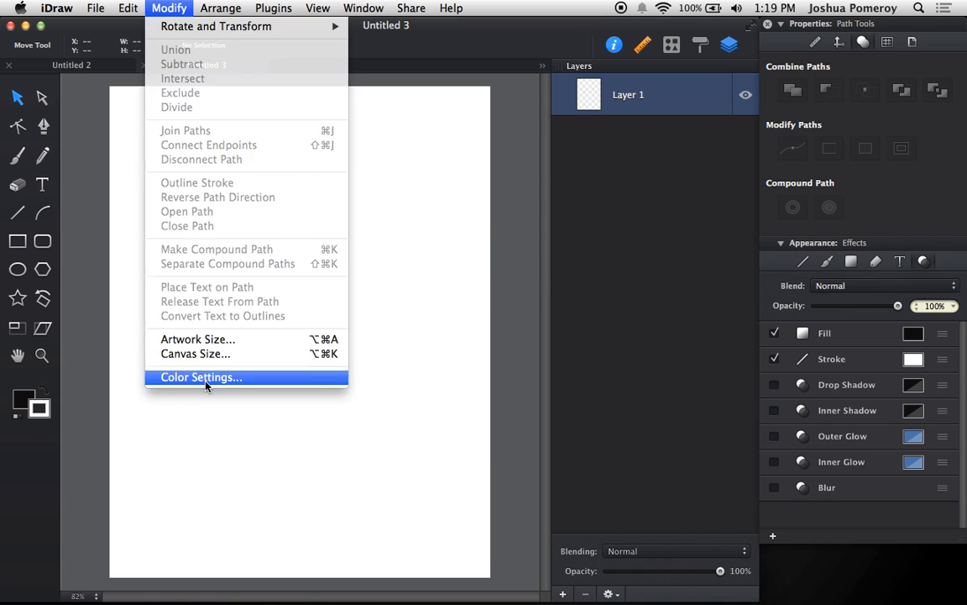
left_click(200, 377)
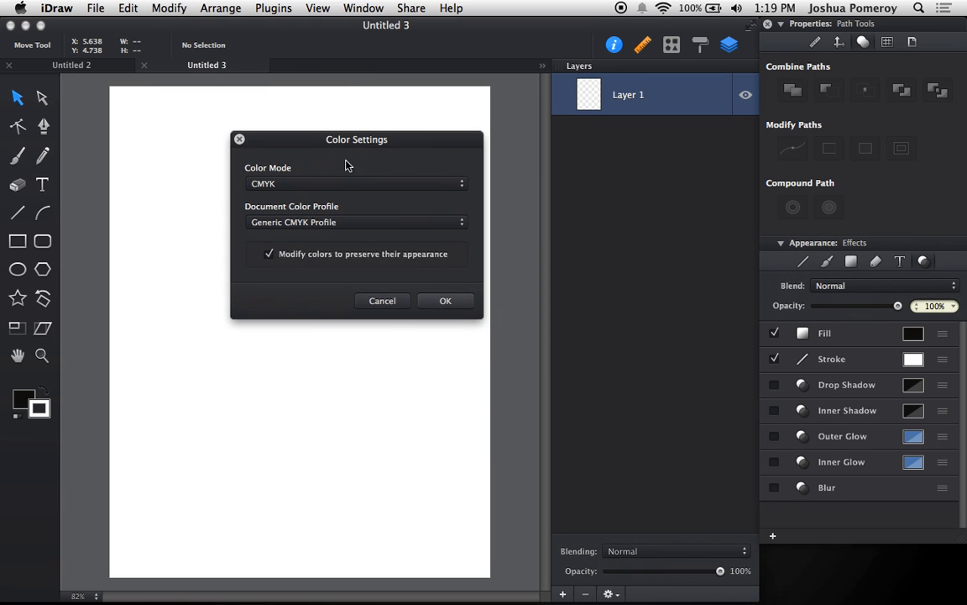
left_click(356, 221)
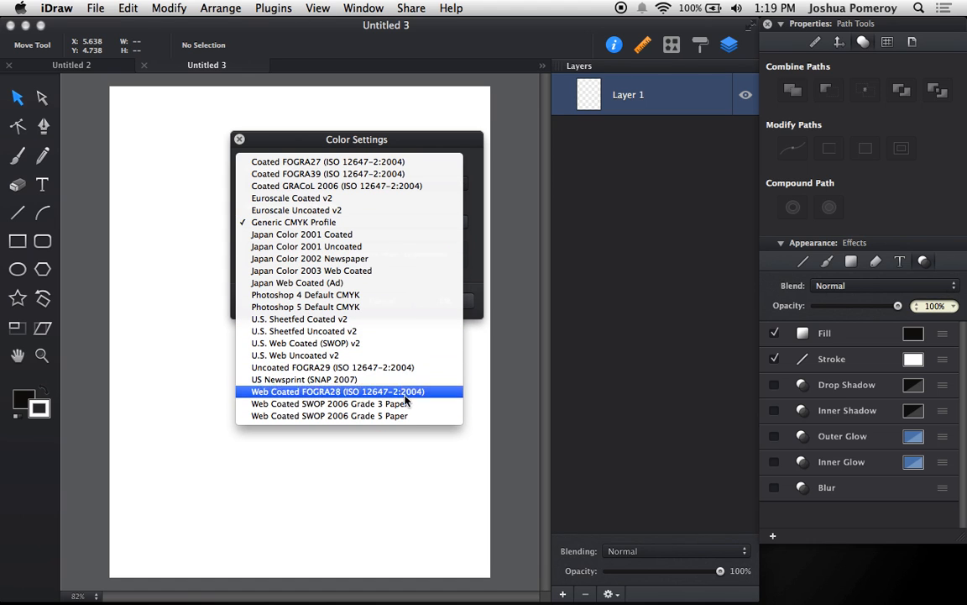
left_click(294, 221)
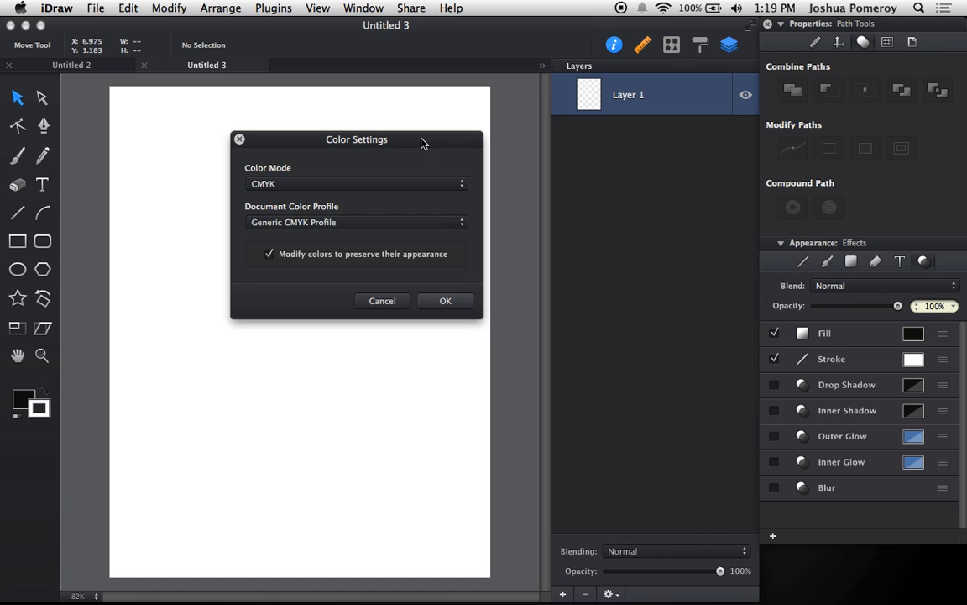
left_click(356, 222)
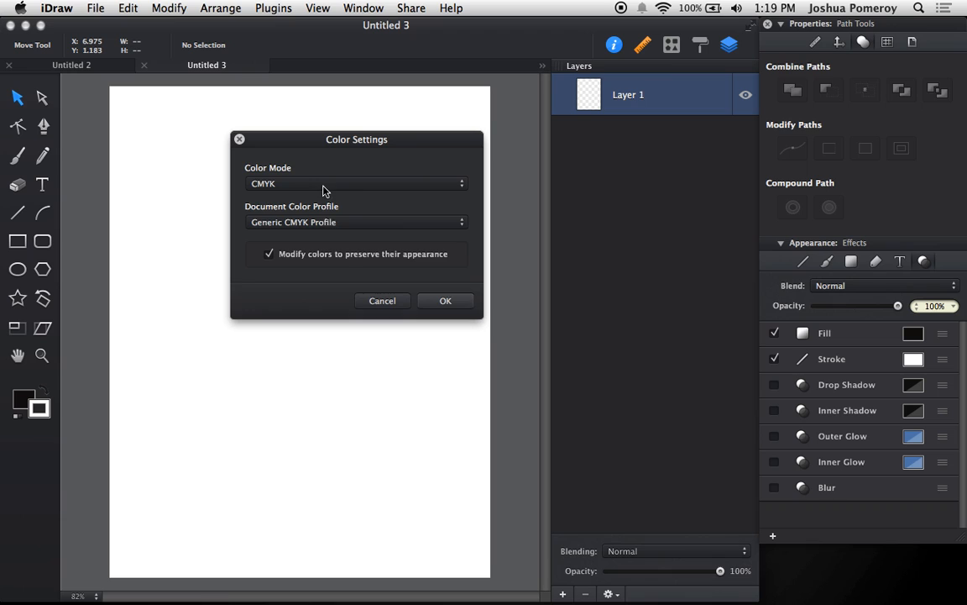
mouse_move(402, 264)
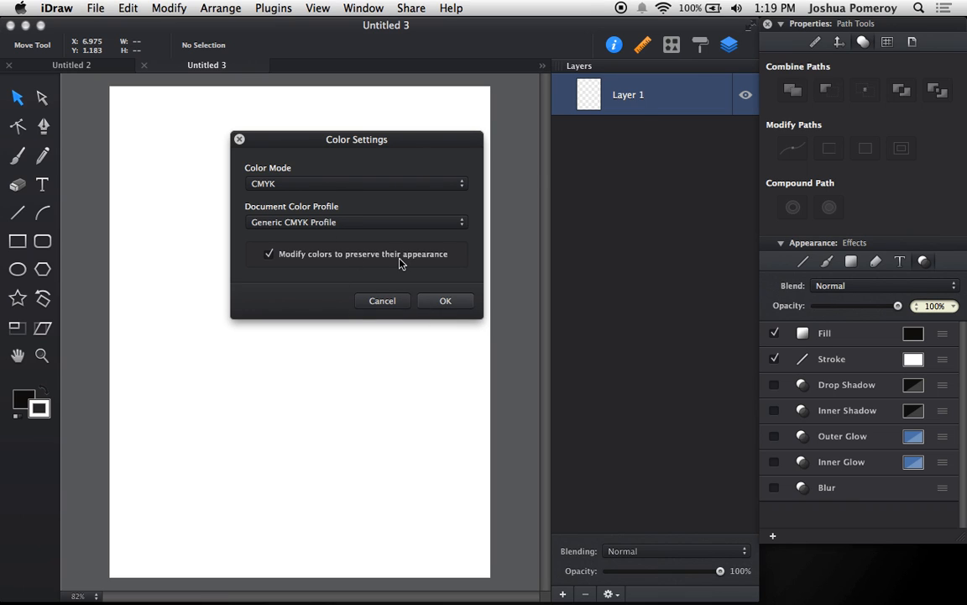
mouse_move(388, 290)
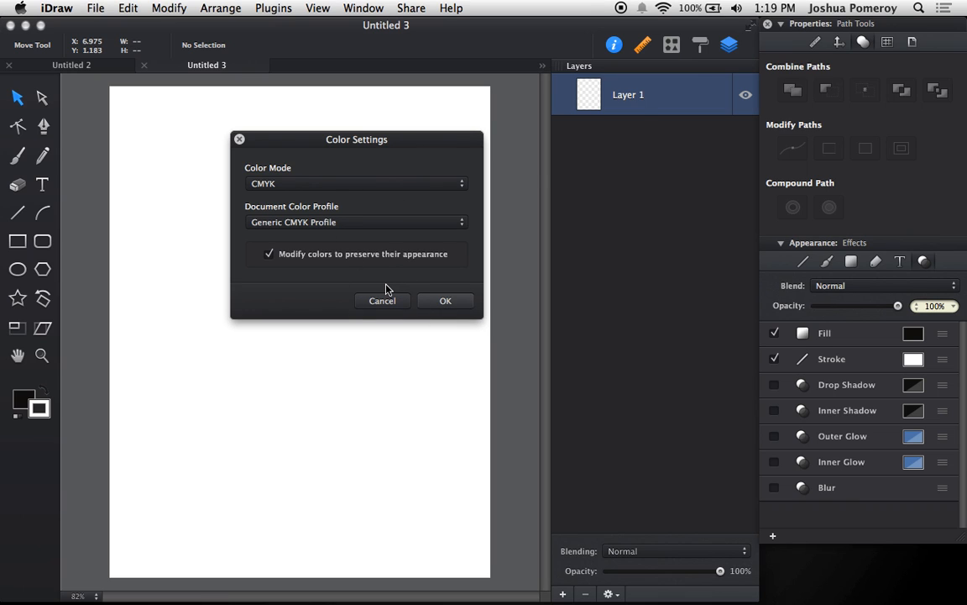
mouse_move(406, 309)
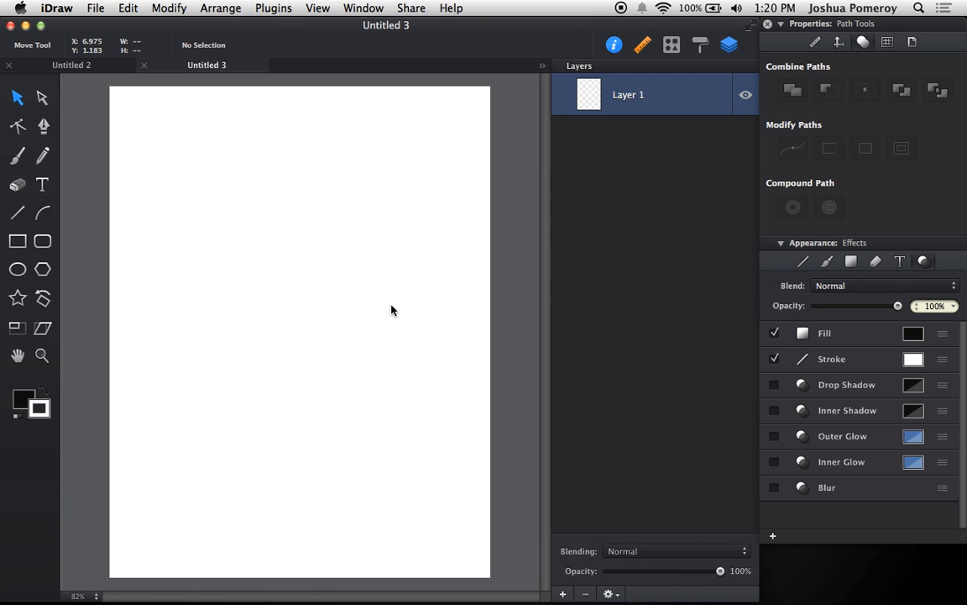
mouse_move(383, 320)
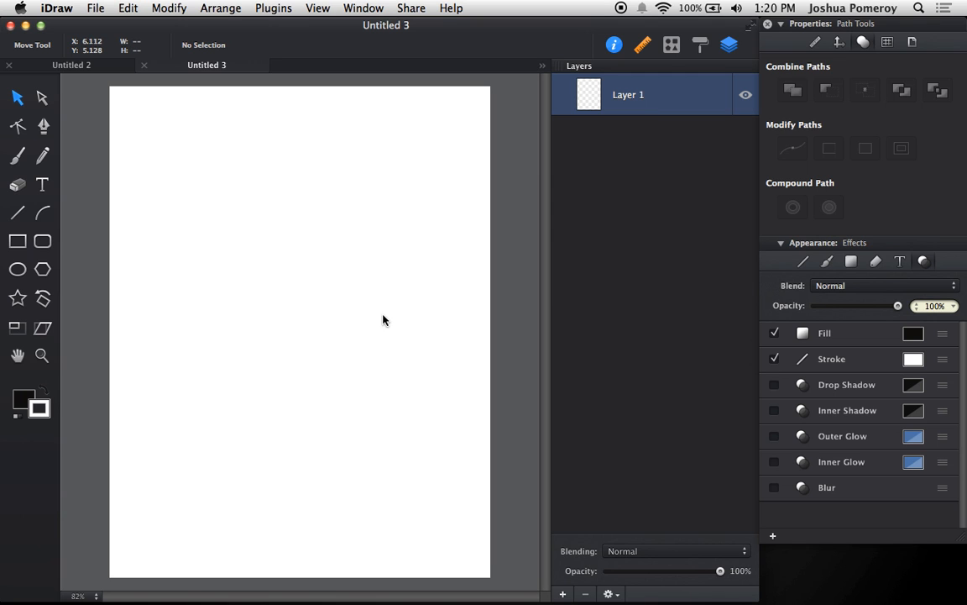
mouse_move(412, 318)
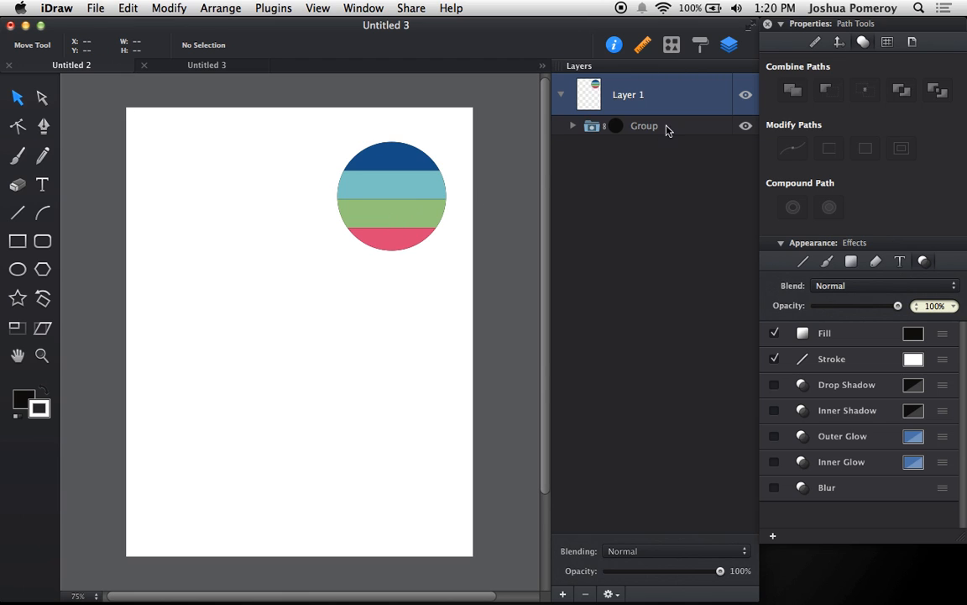
mouse_move(395, 224)
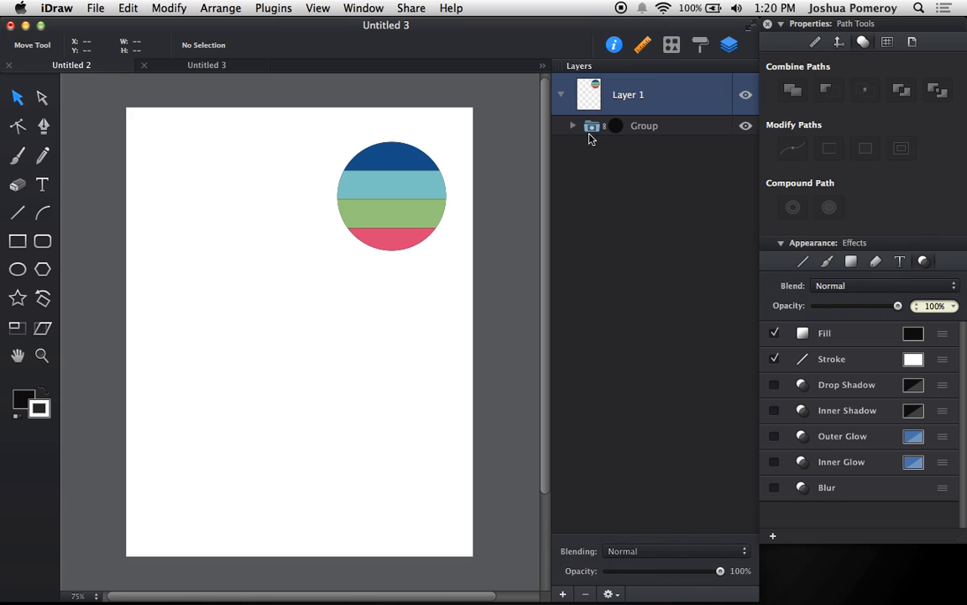
Expand the striped circle's Group in the Layers panel, then collapse it again
left_click(572, 126)
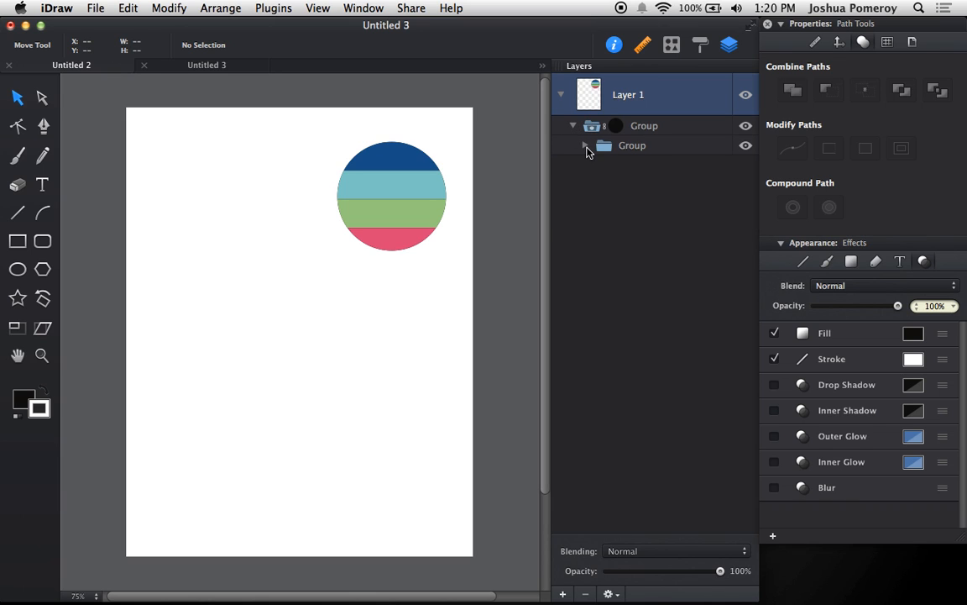
left_click(584, 145)
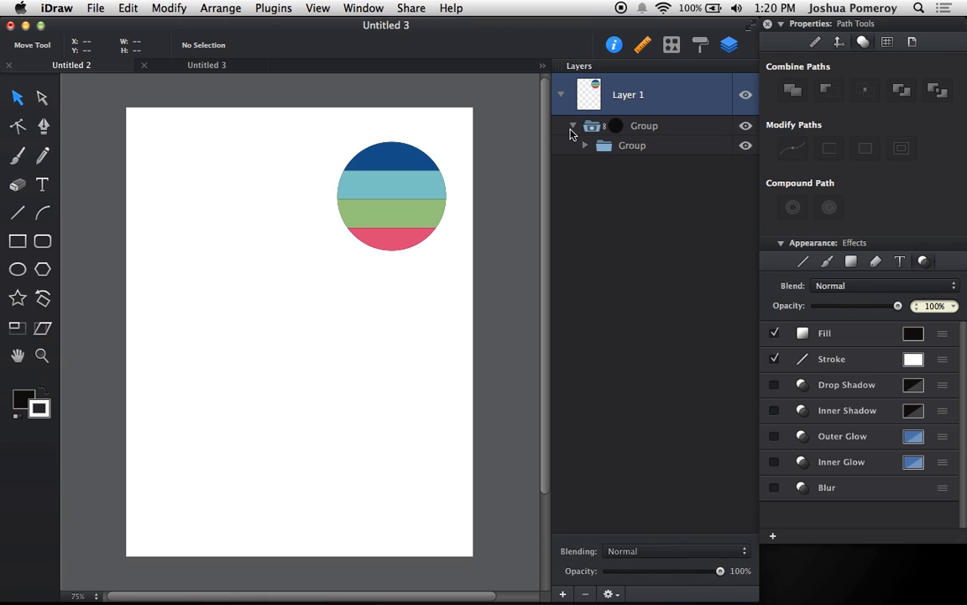
left_click(573, 125)
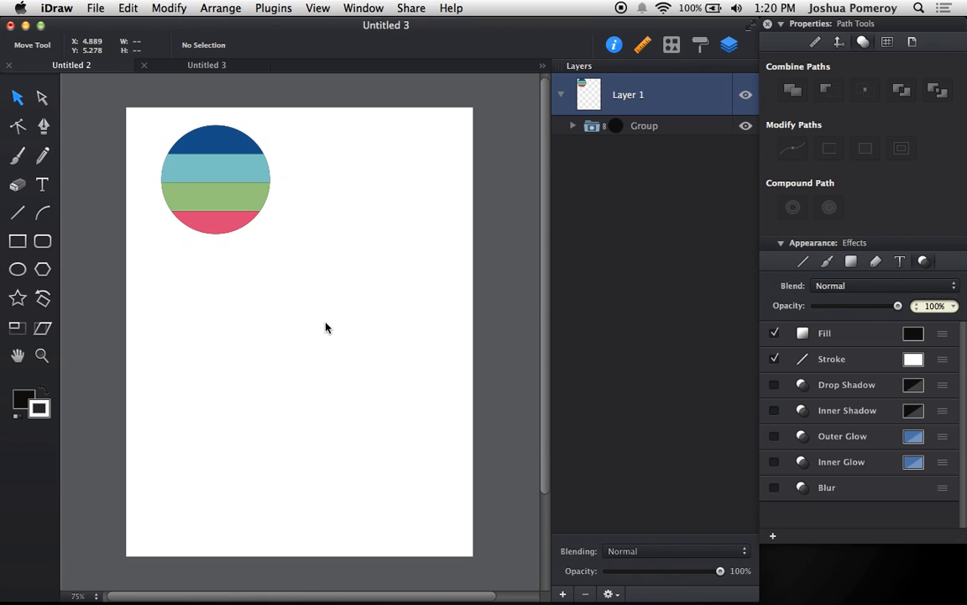
mouse_move(122, 311)
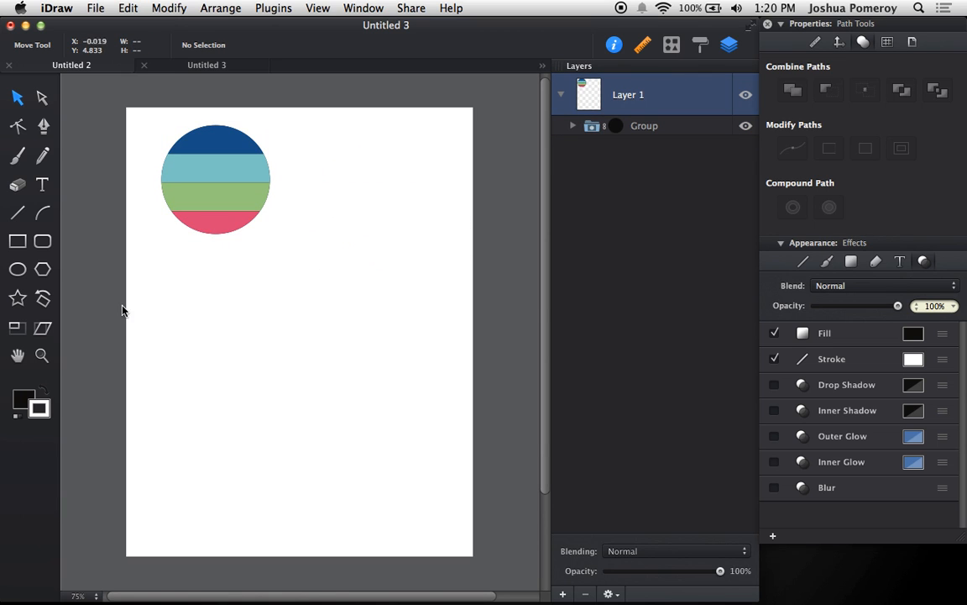
Draw an eight-point star lower on the page and a green circle above it
left_click_drag(244, 206, 374, 403)
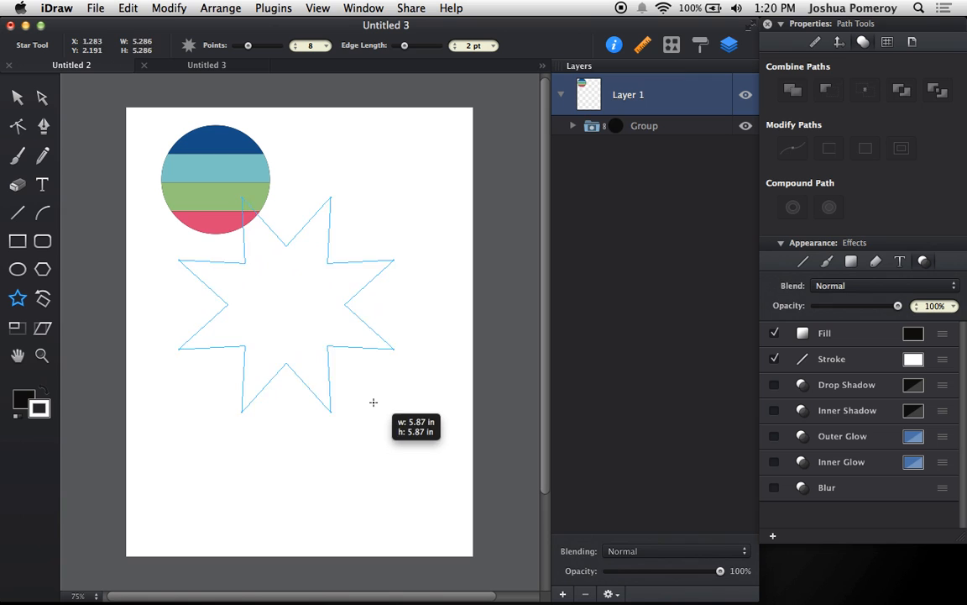
left_click_drag(374, 403, 348, 353)
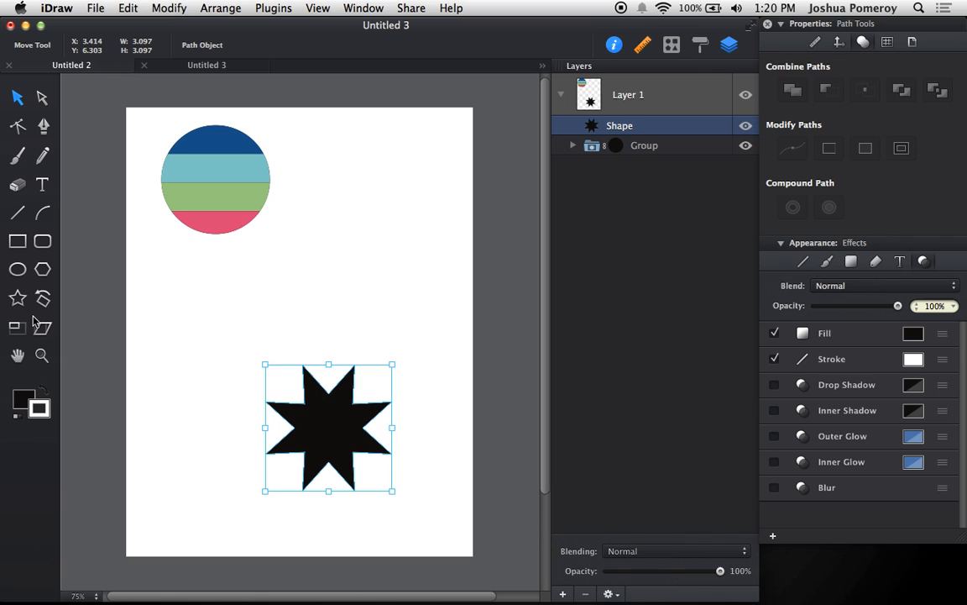
left_click_drag(319, 218, 429, 328)
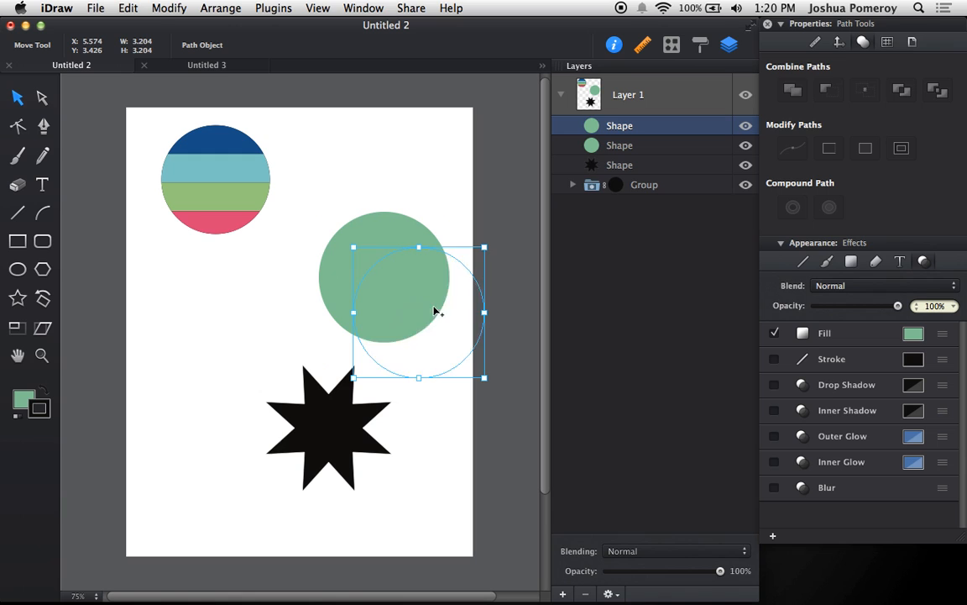
left_click(913, 333)
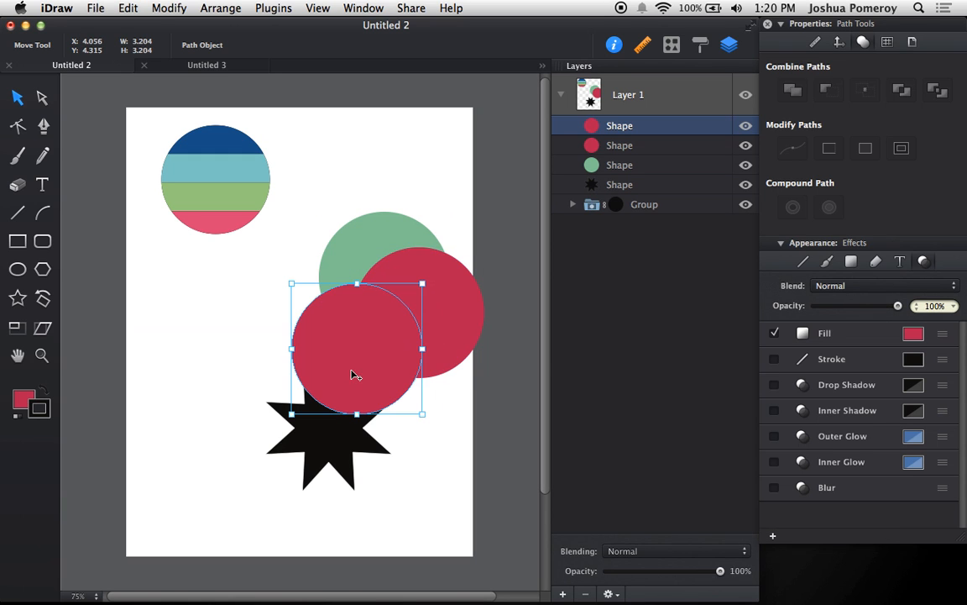
Recolour two circles yellow and blue, then shift the four circles
left_click(912, 333)
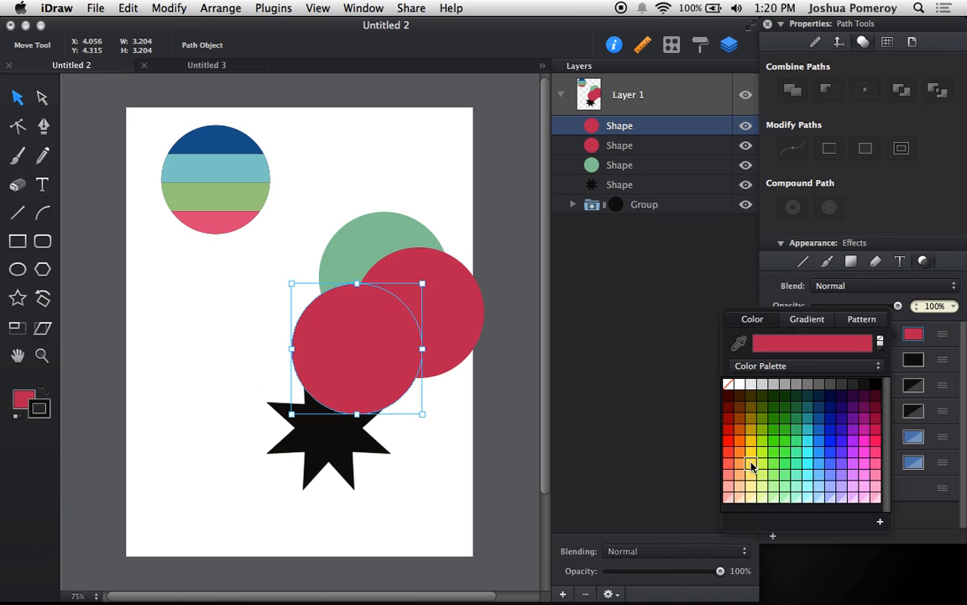
left_click(752, 466)
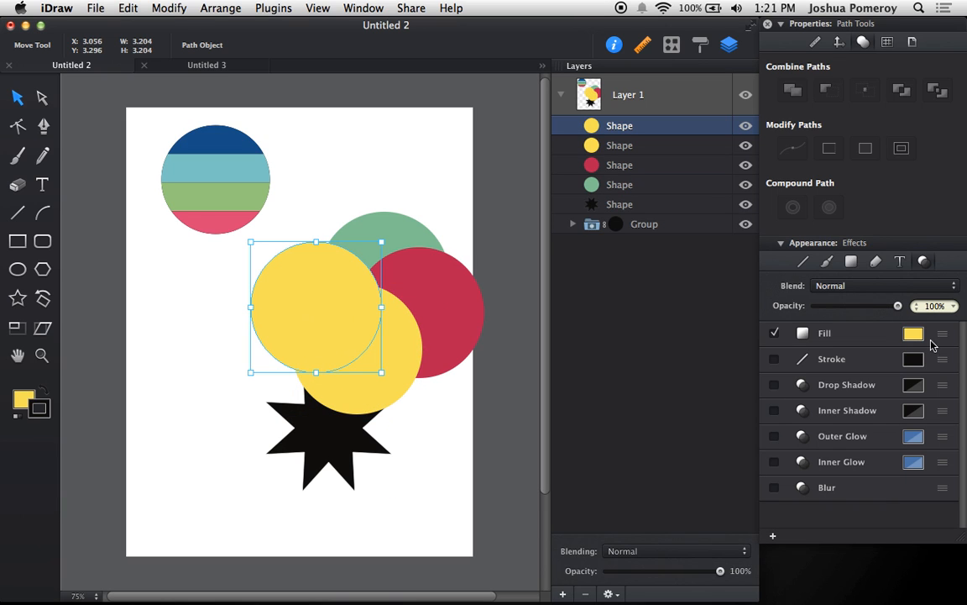
left_click(913, 333)
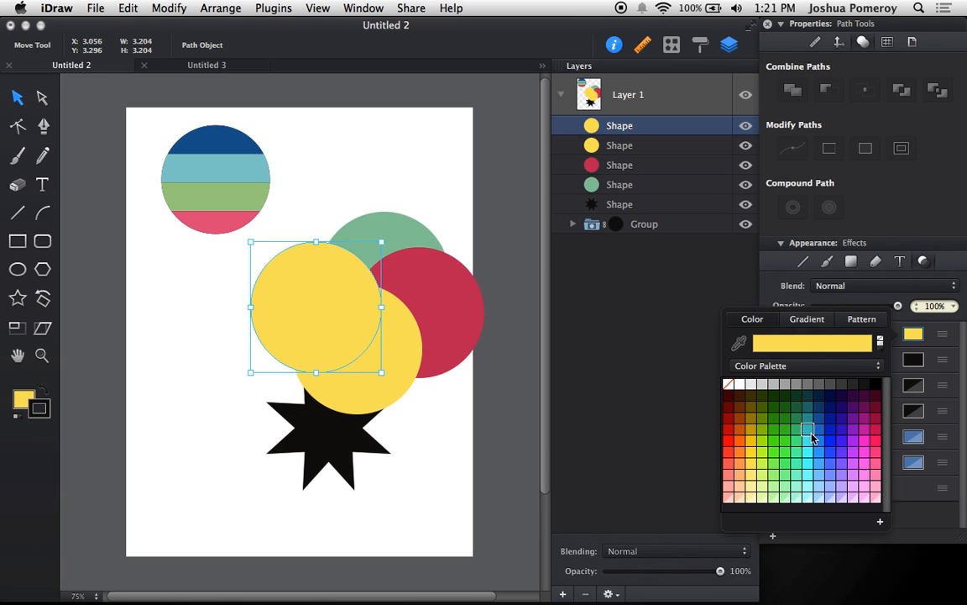
left_click(809, 432)
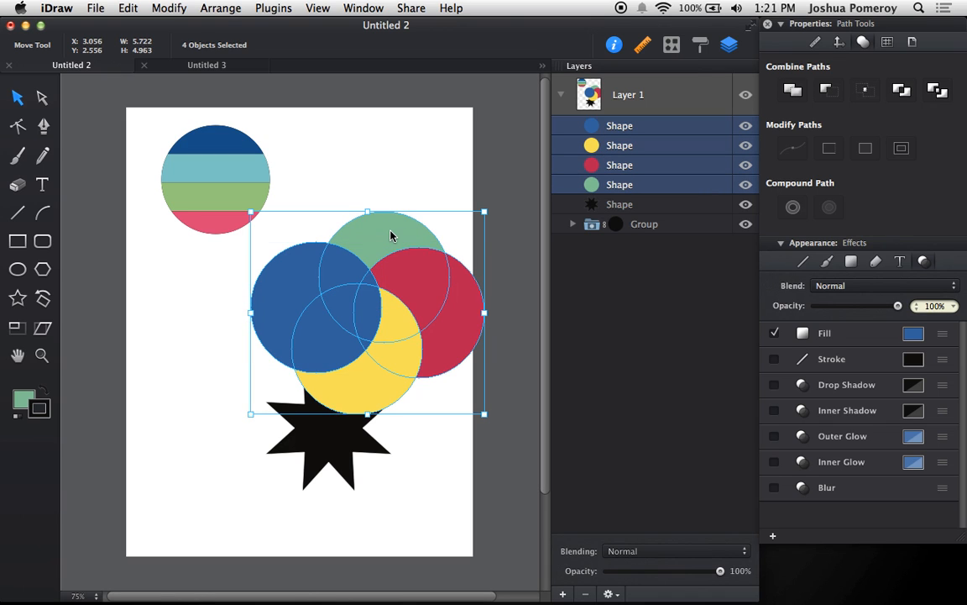
mouse_move(398, 229)
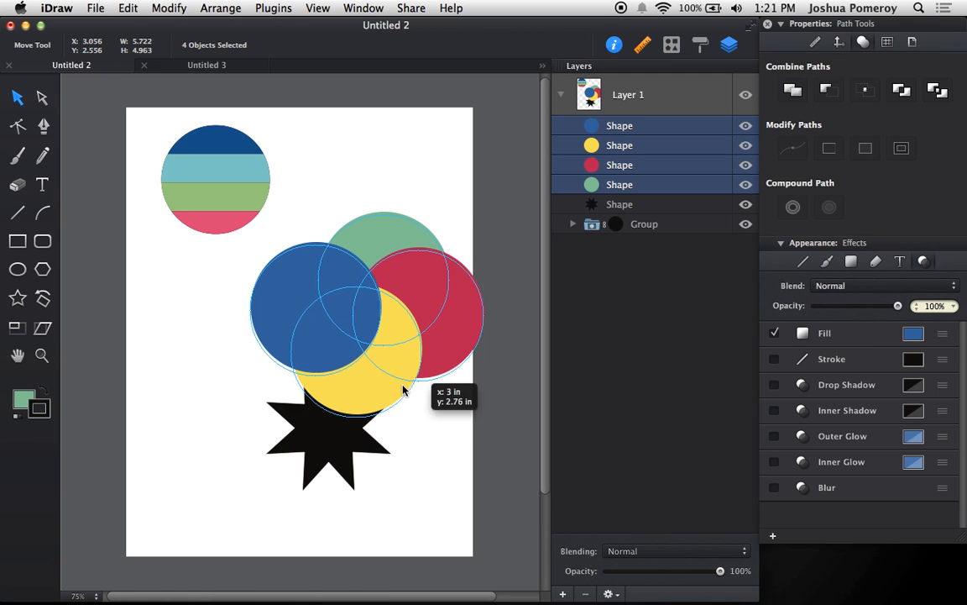
left_click_drag(404, 391, 386, 462)
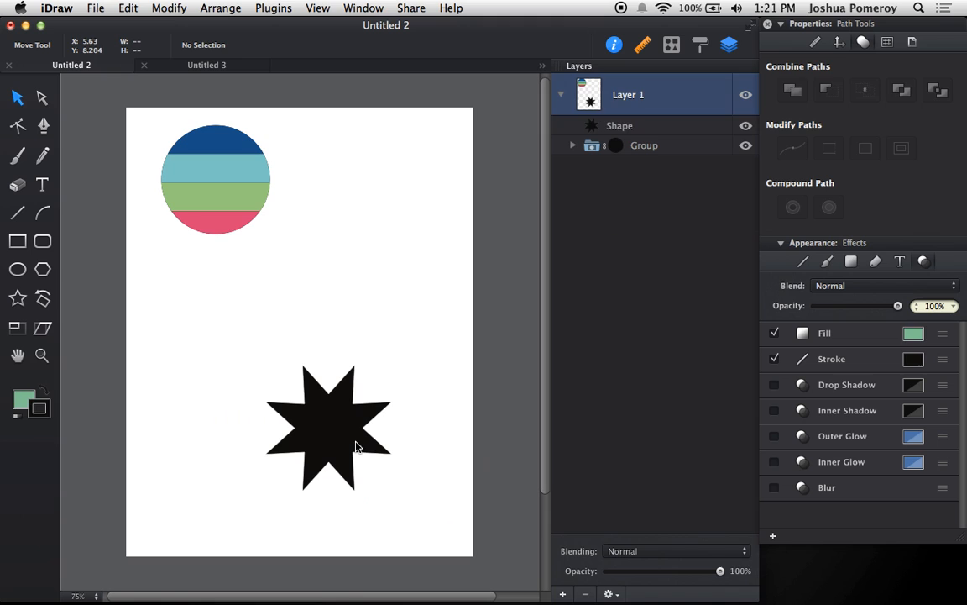
Paste the cut circles inside the black star with Edit > Paste Inside
left_click(328, 429)
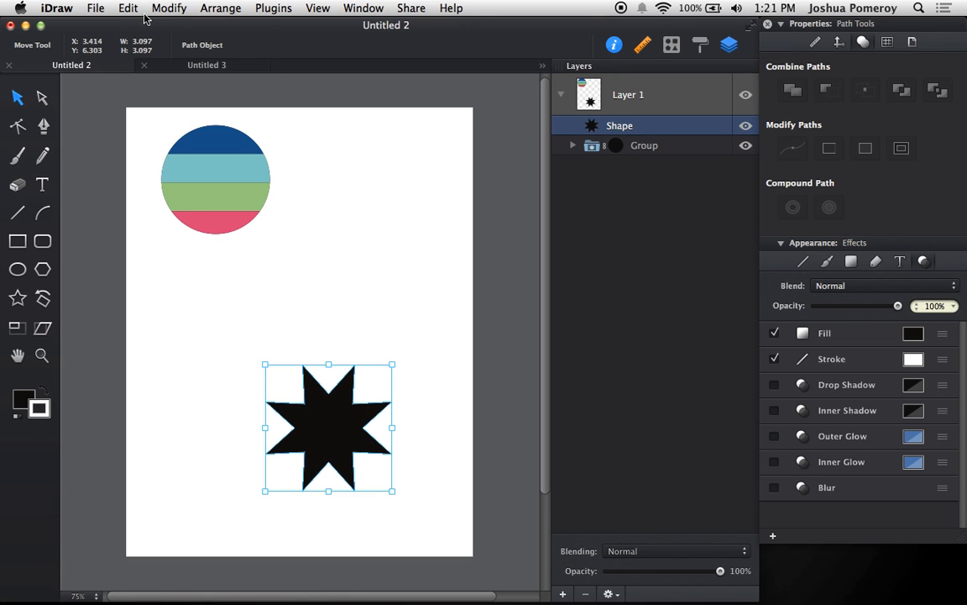
left_click(128, 7)
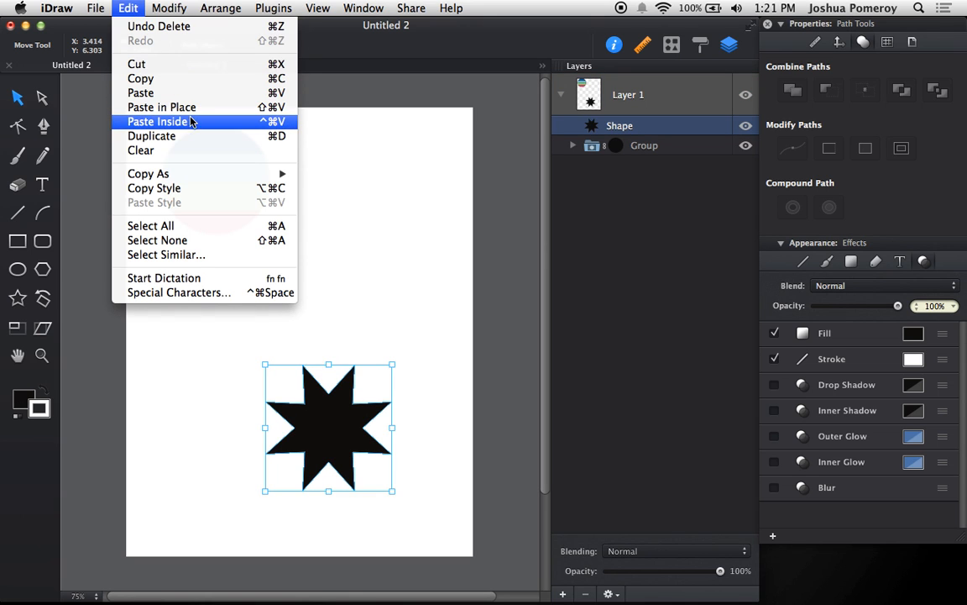
mouse_move(172, 134)
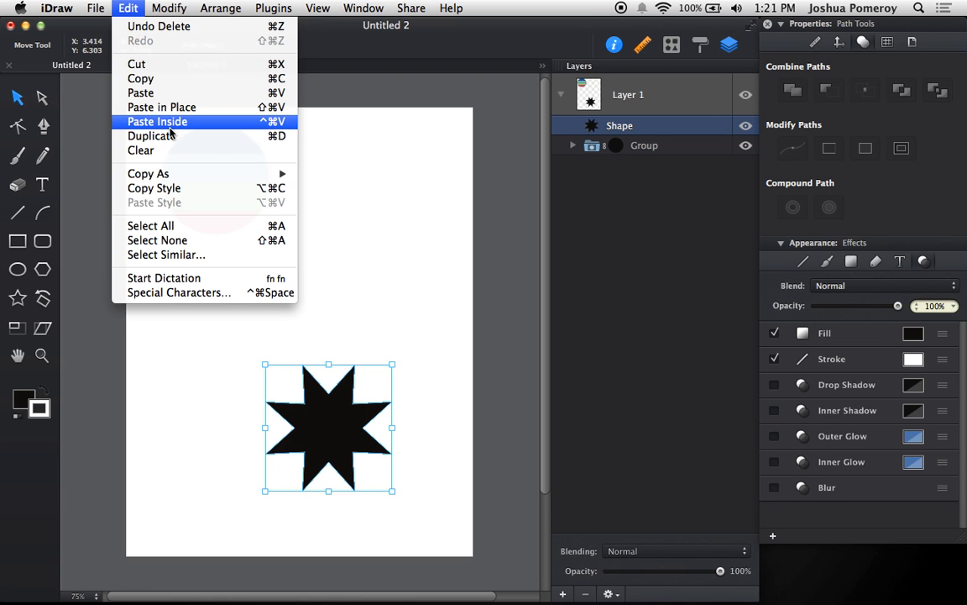
left_click(157, 122)
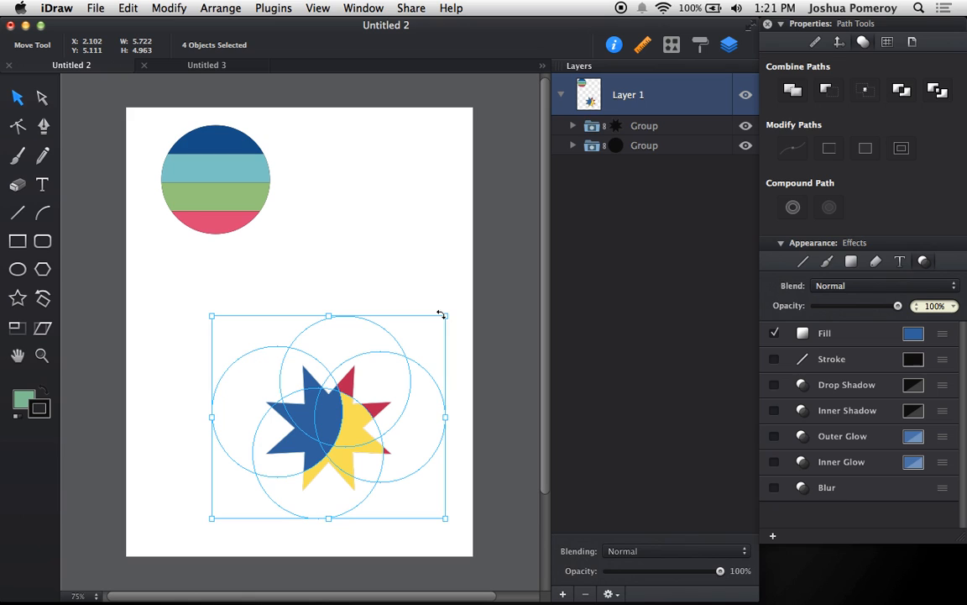
left_click(644, 125)
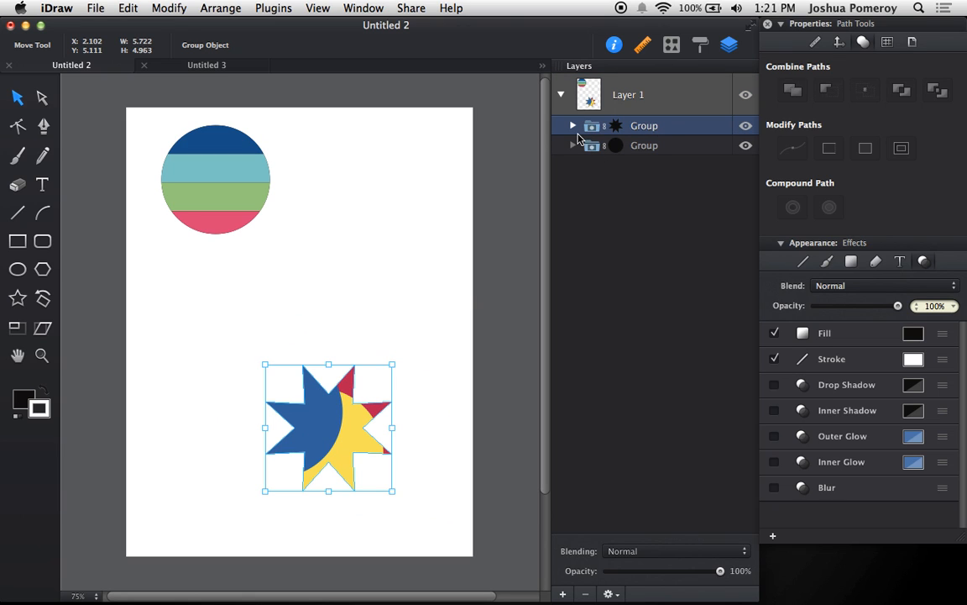
Reveal the star group's contents, then shrink and move the four circles inside
left_click(573, 125)
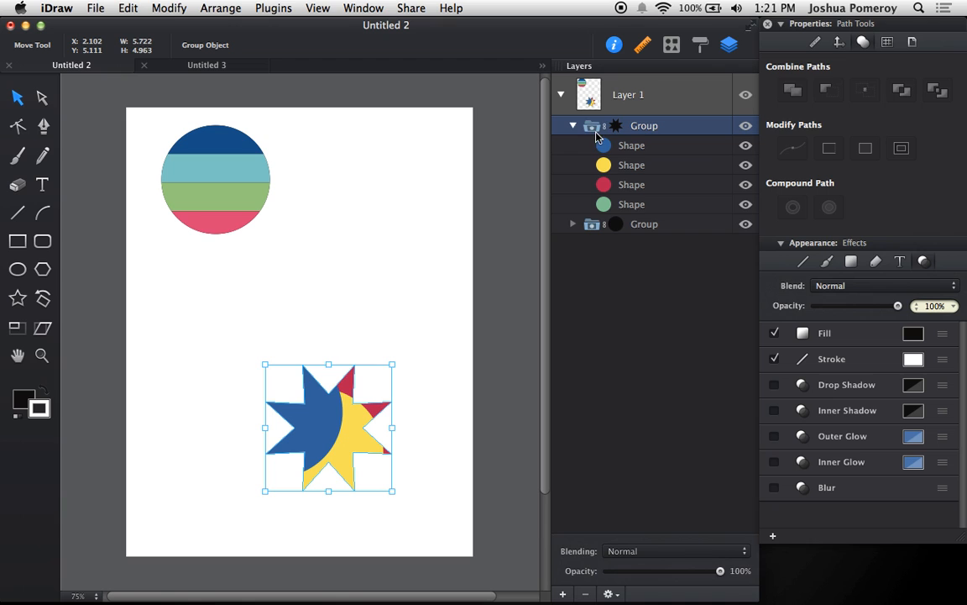
mouse_move(665, 158)
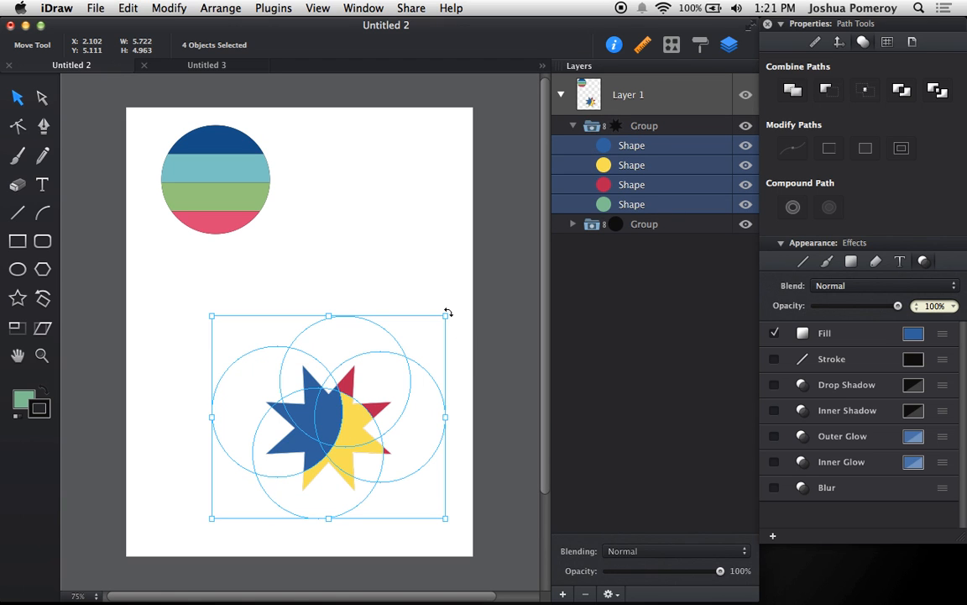
left_click_drag(445, 315, 414, 344)
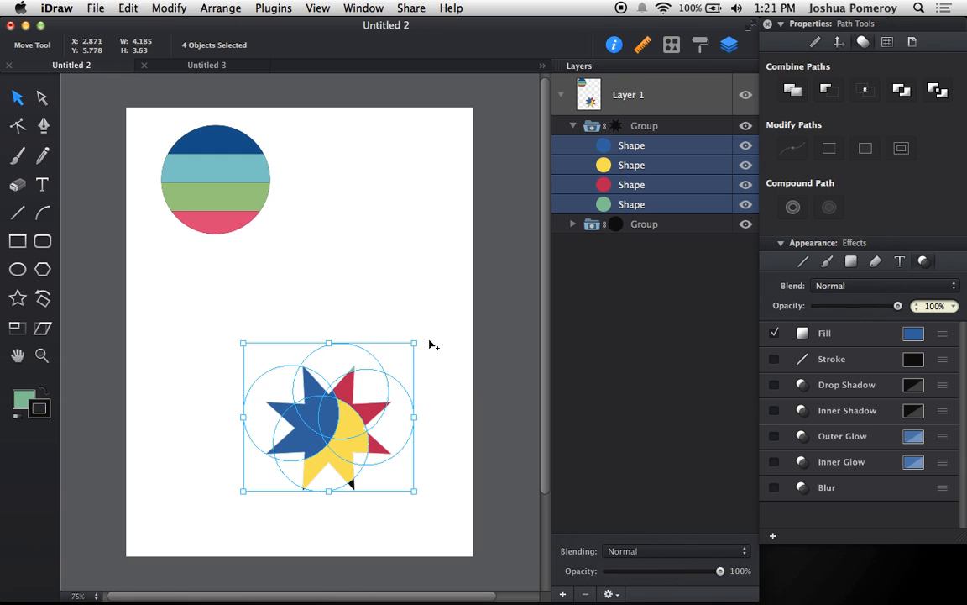
left_click_drag(328, 417, 342, 426)
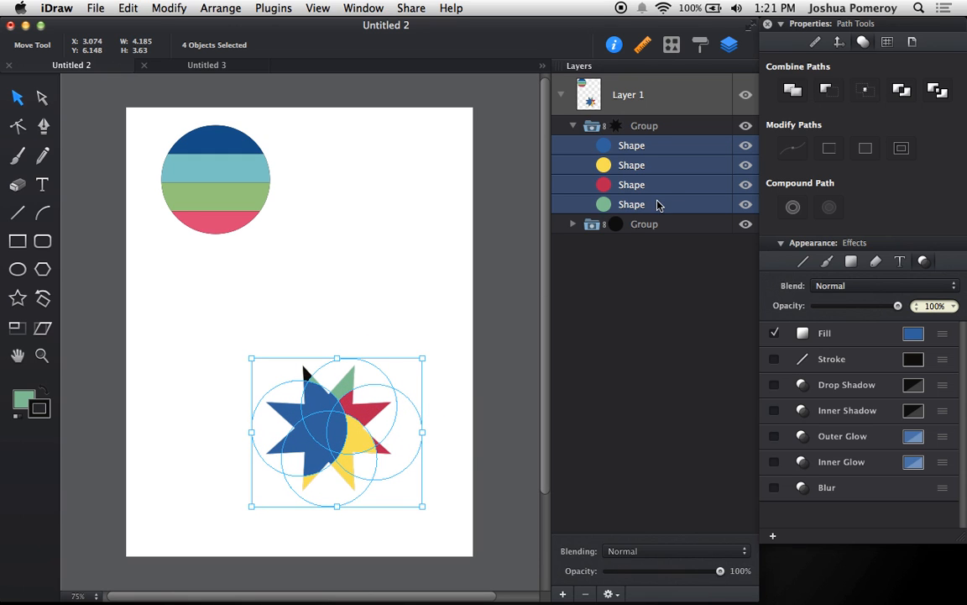
Adjust the green, red and blue circles individually, then clear the selection
left_click(632, 204)
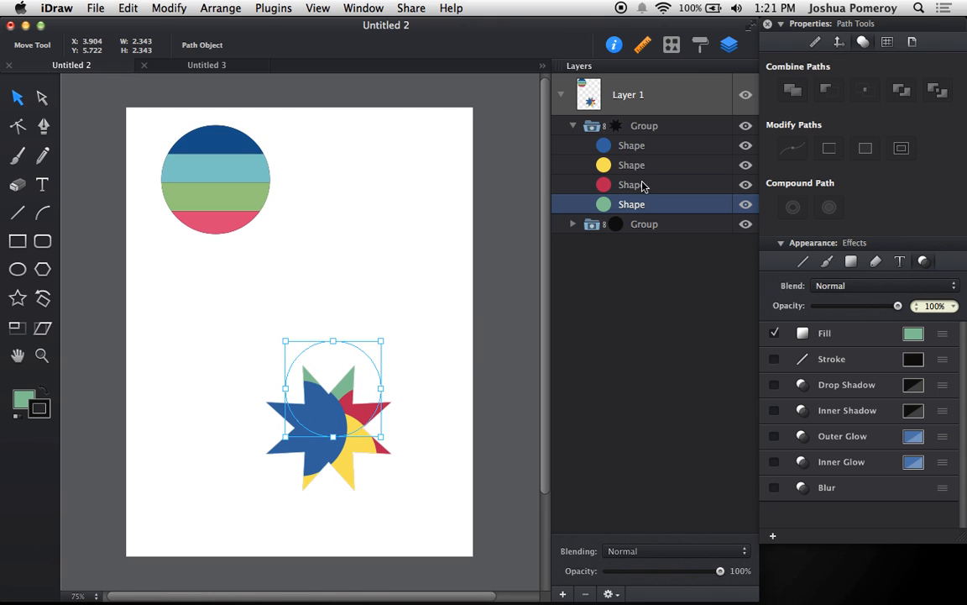
left_click(632, 145)
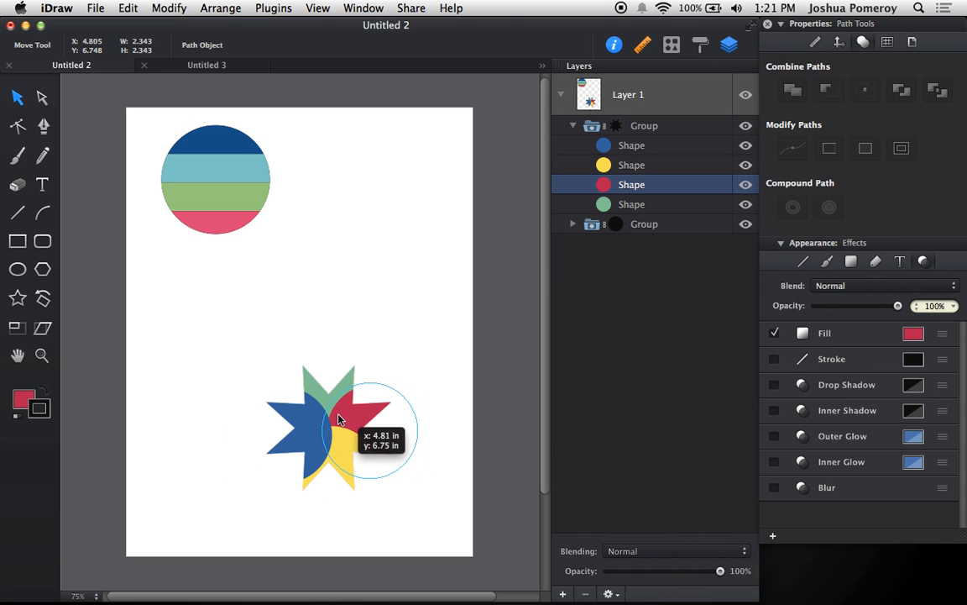
left_click(631, 145)
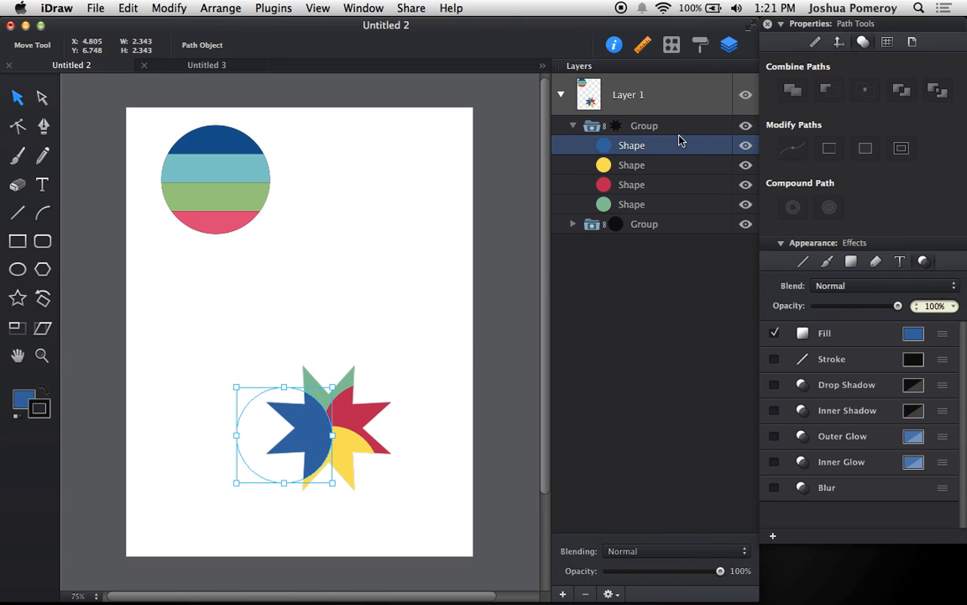
left_click(644, 125)
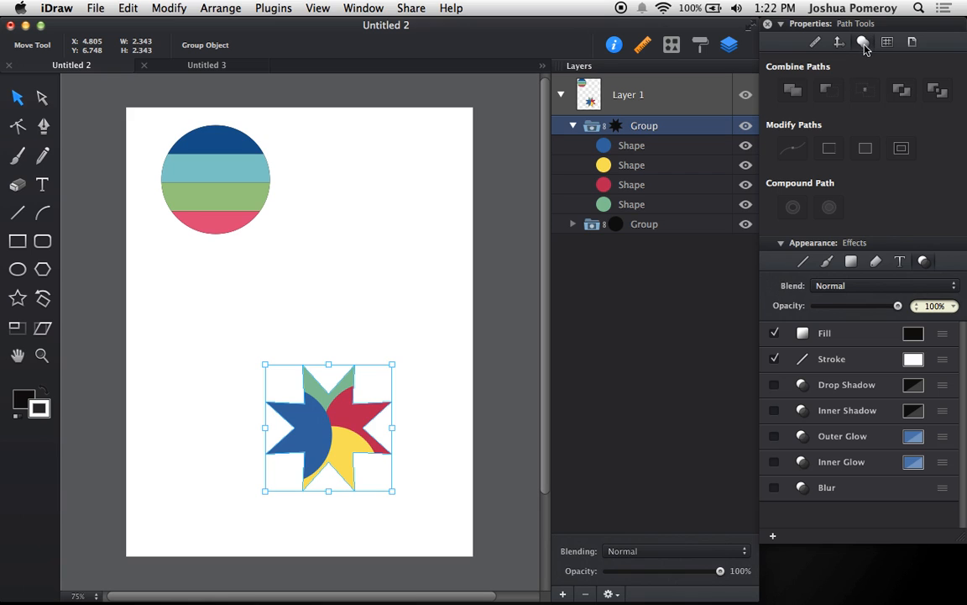
mouse_move(318, 403)
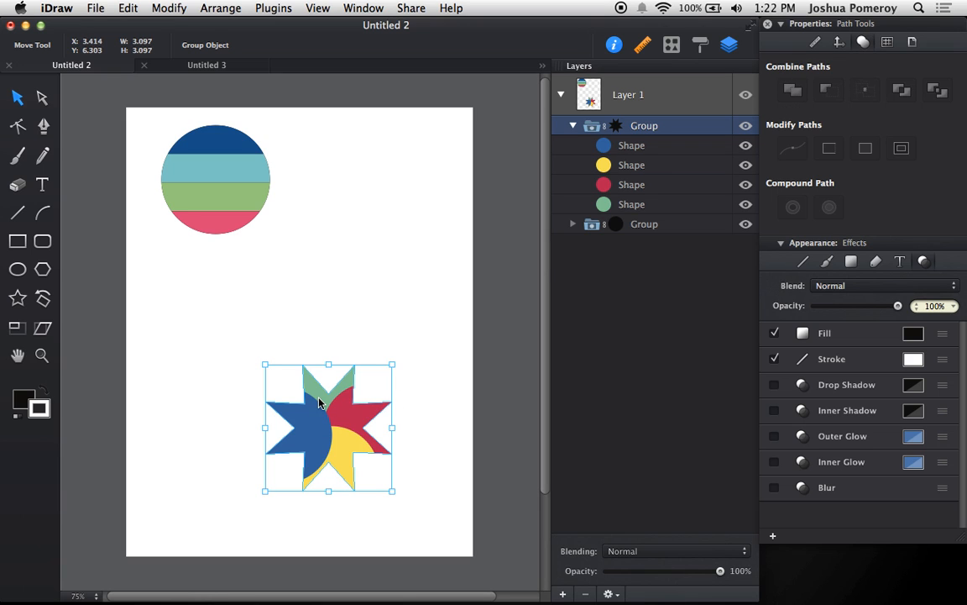
left_click(572, 125)
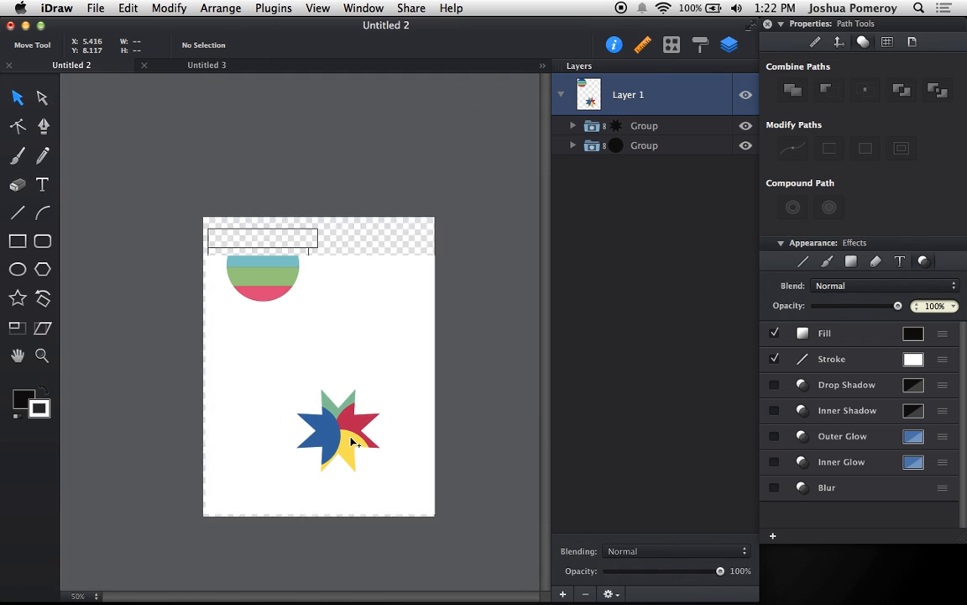
Select the multicoloured star to place it beneath the striped circle
left_click(340, 428)
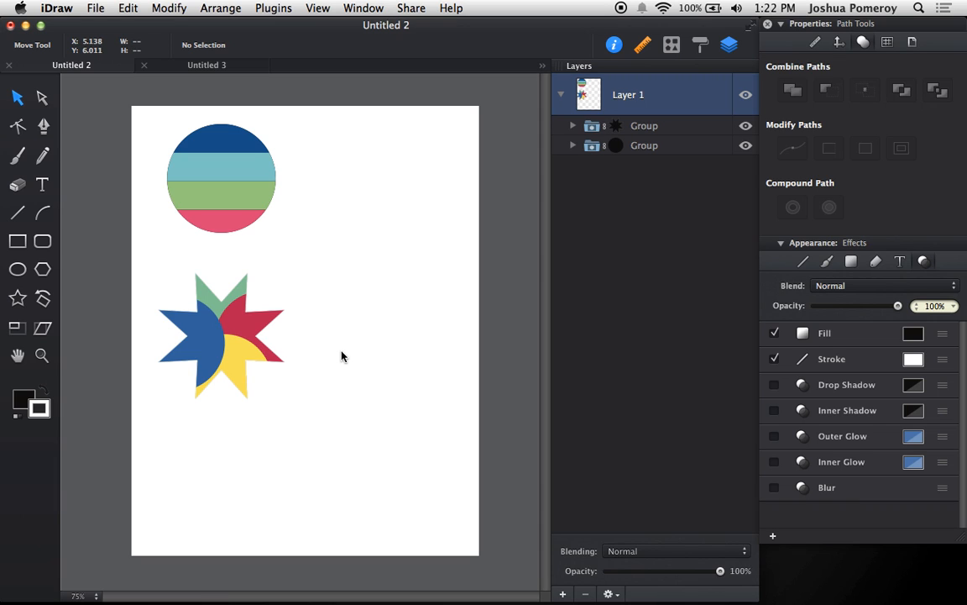
mouse_move(347, 349)
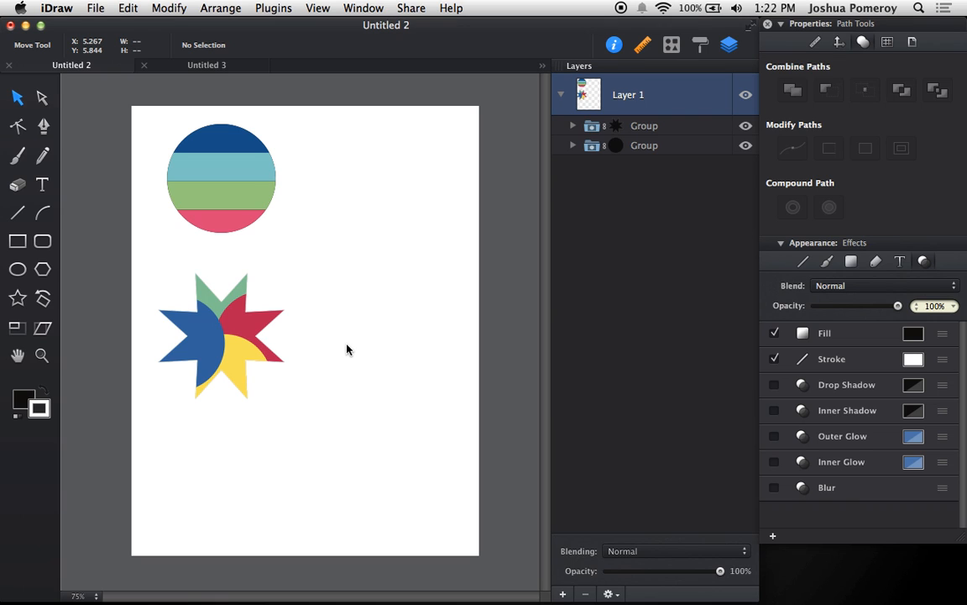
mouse_move(365, 350)
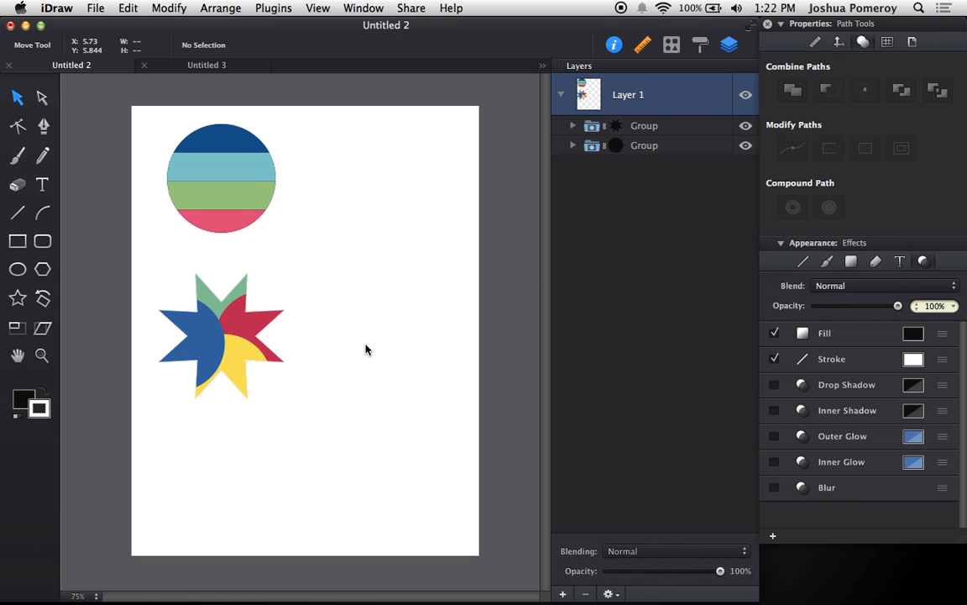